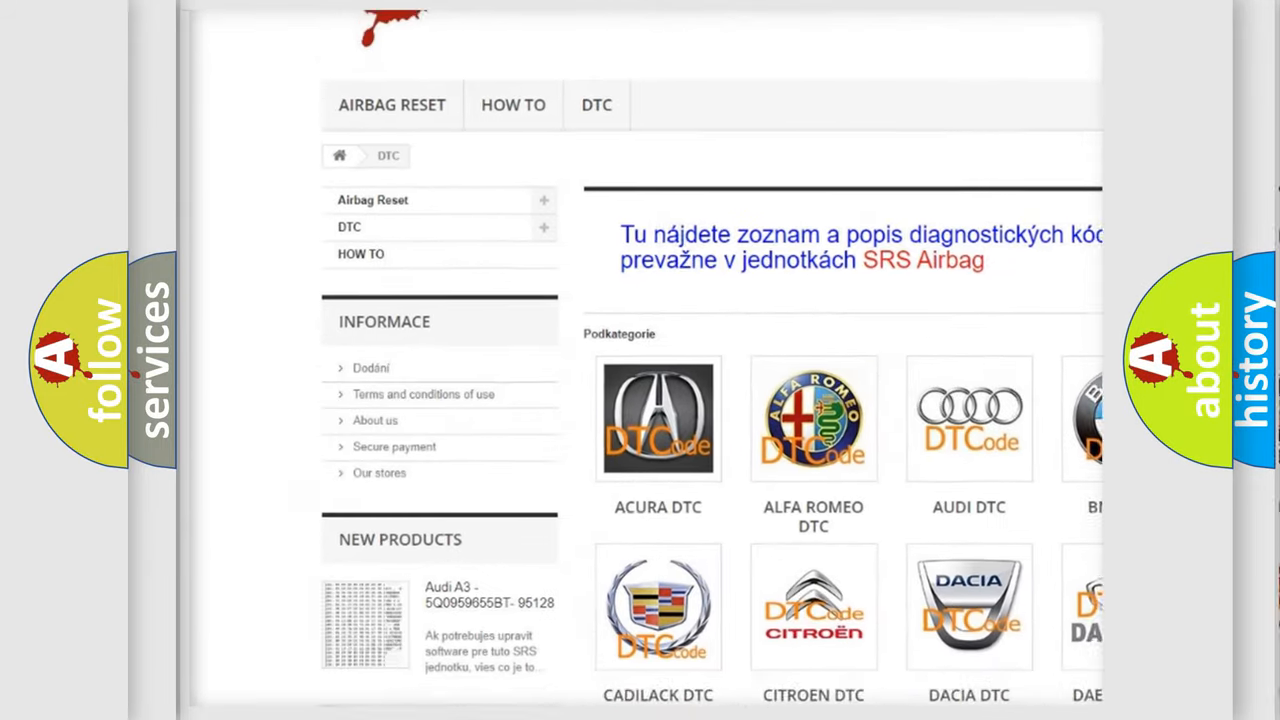
scroll("down", 3)
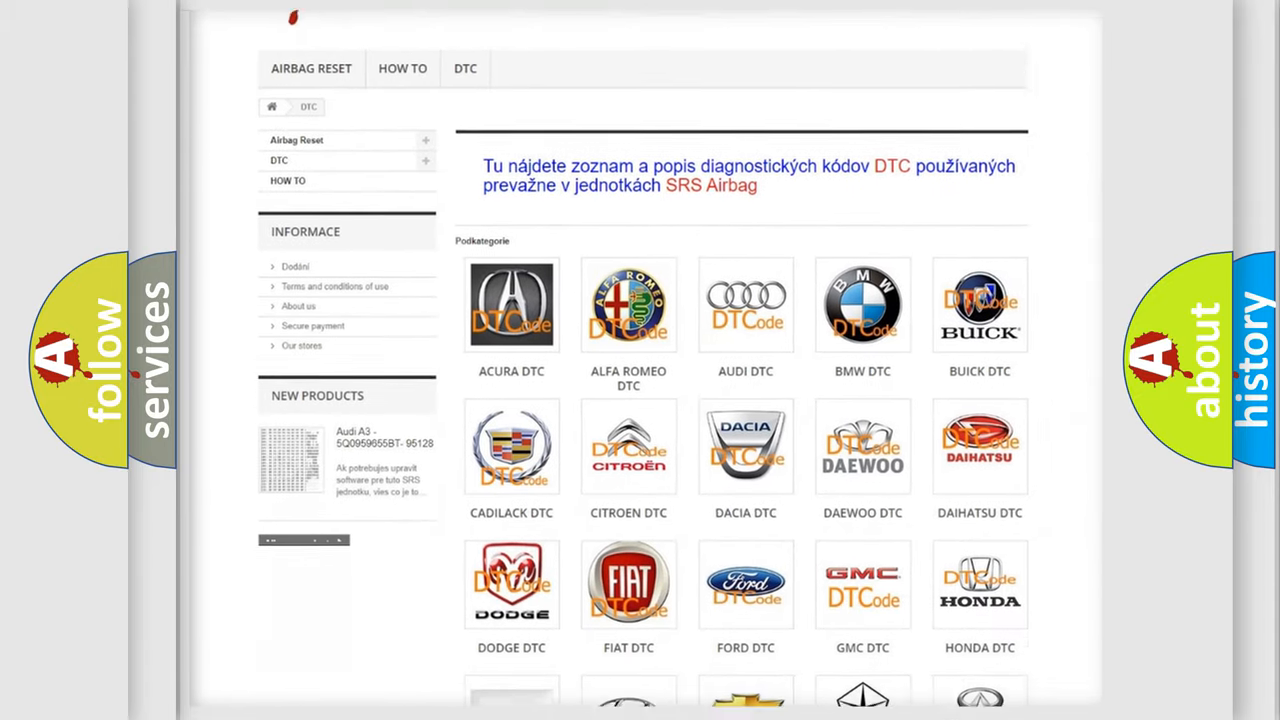
scroll("down", 3)
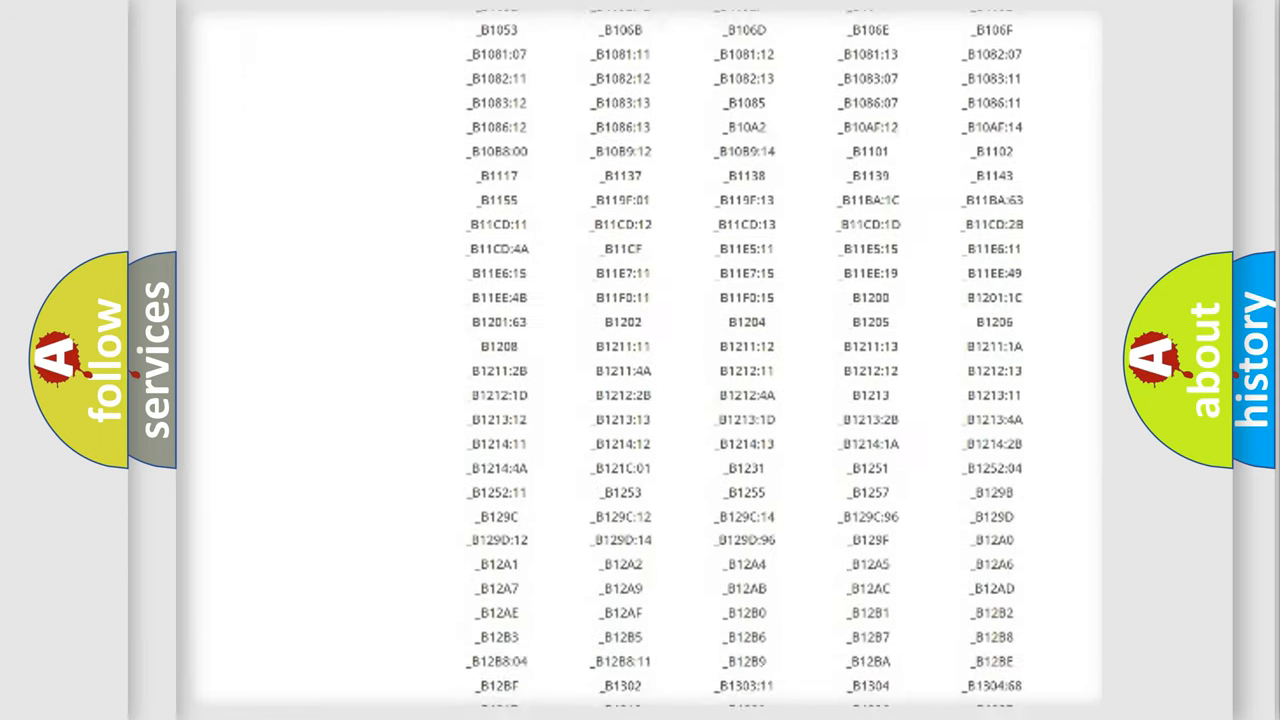
scroll("down", 3)
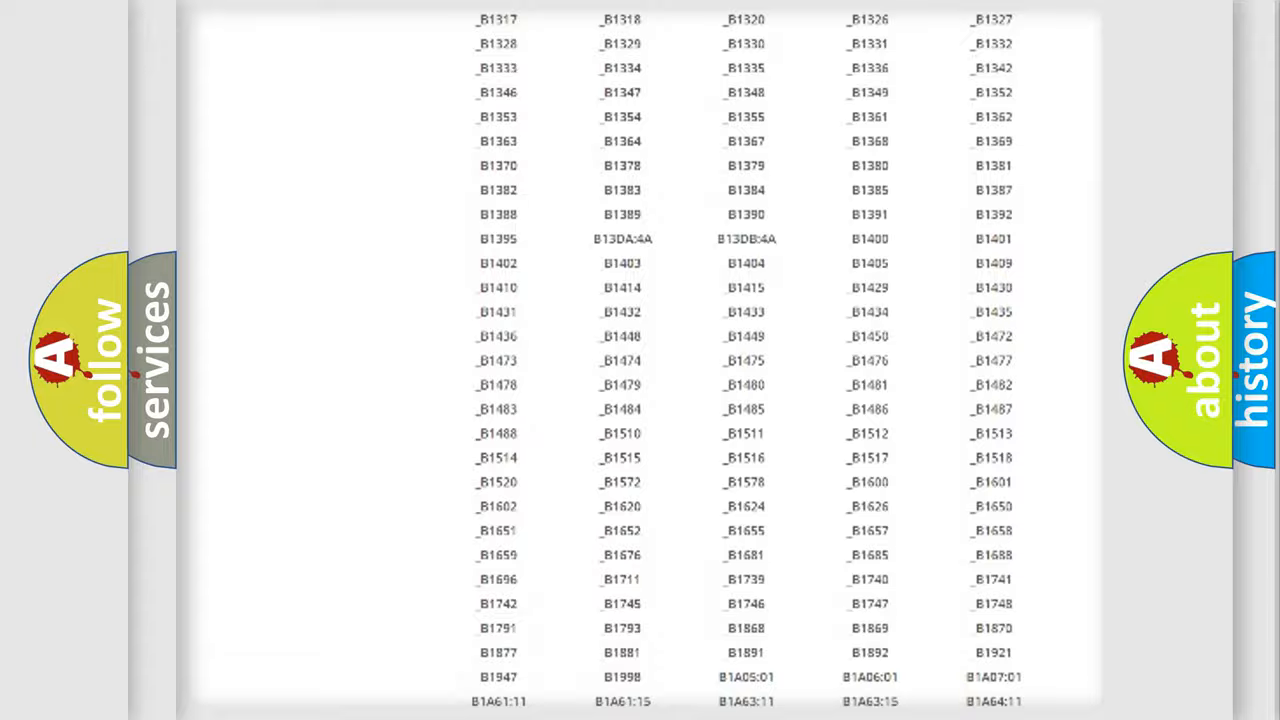
scroll("up", 3)
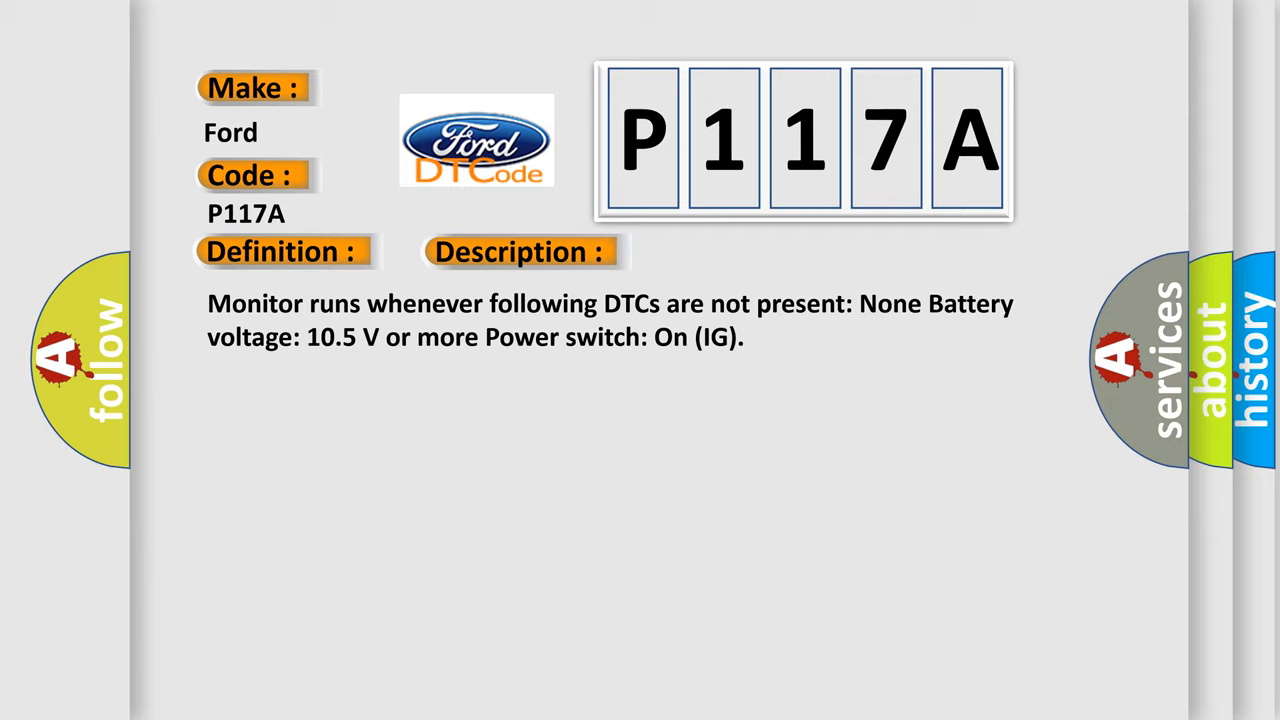
left_click(736, 252)
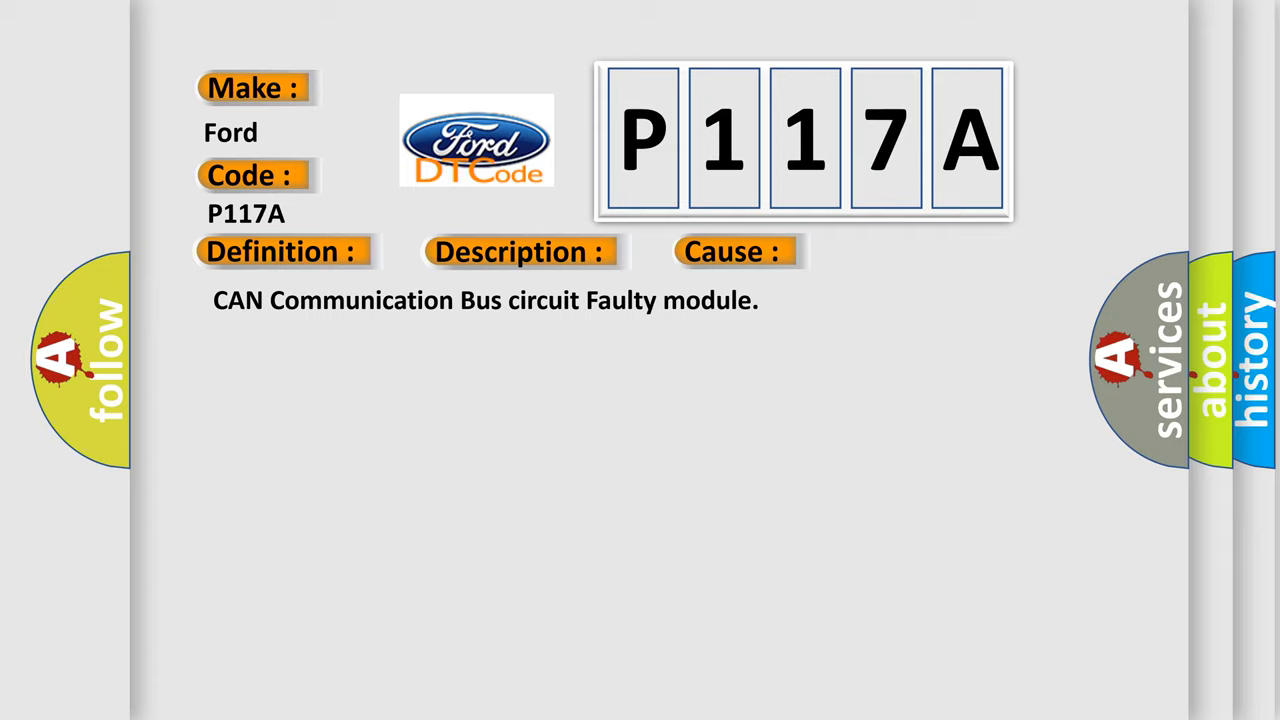